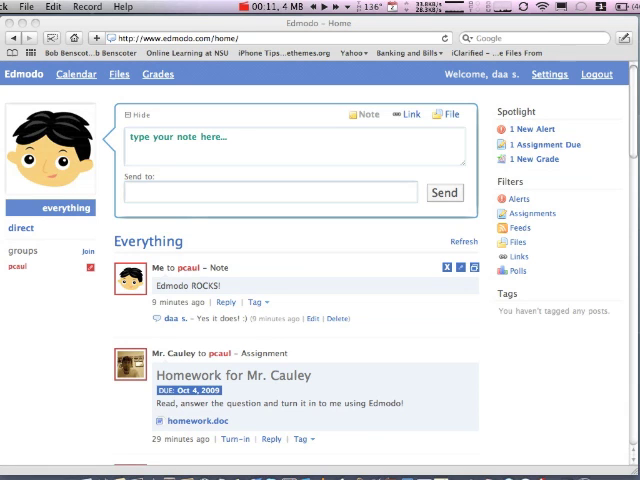
Step: Post the note "I love the Leopards!" to the pcaul group
scroll("down", 3)
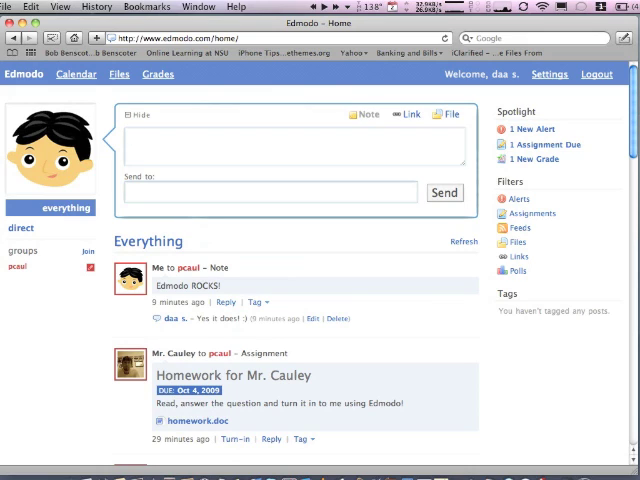
left_click(130, 135)
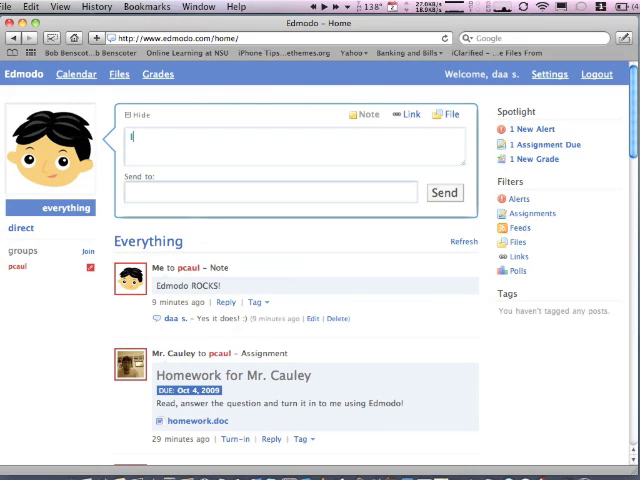
type("I love")
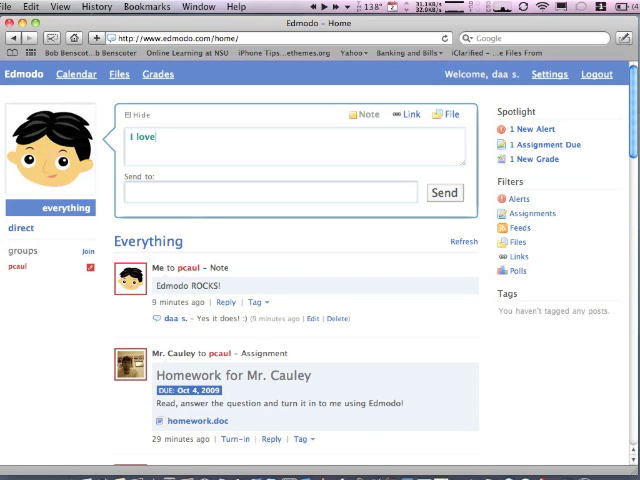
type("the Leopards!")
left_click(271, 192)
type("pcaul")
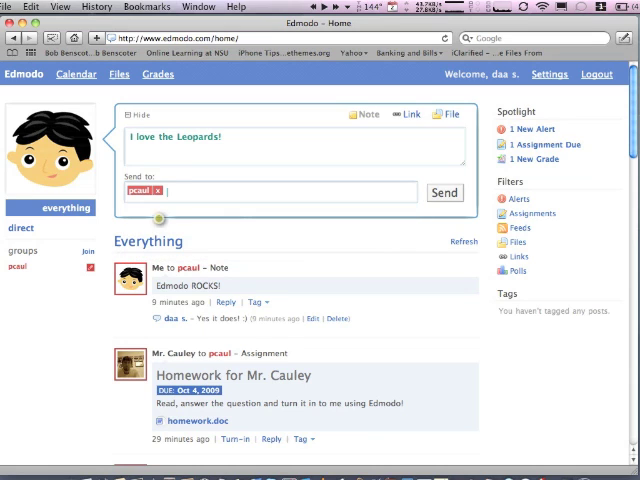
left_click(444, 192)
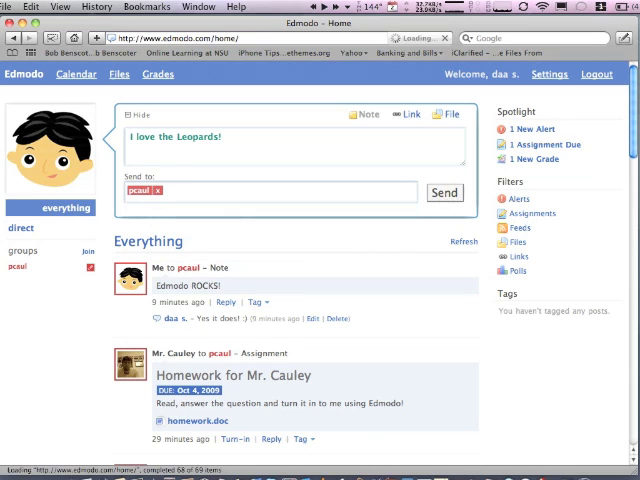
left_click(444, 192)
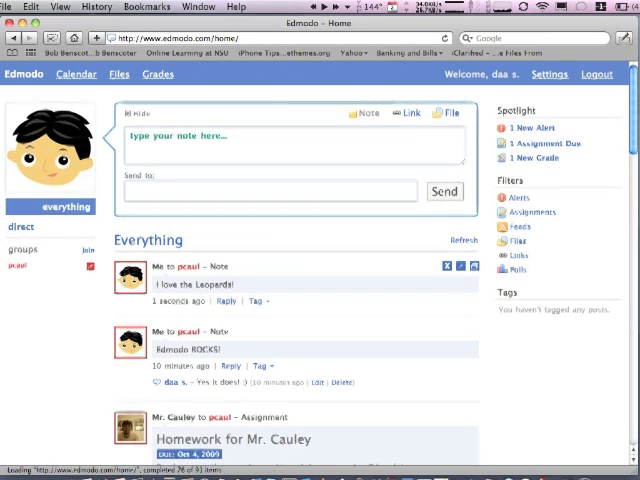
Step: Reply "I do not like homework but I like using Edmodo!" to the homework assignment
scroll("down", 3)
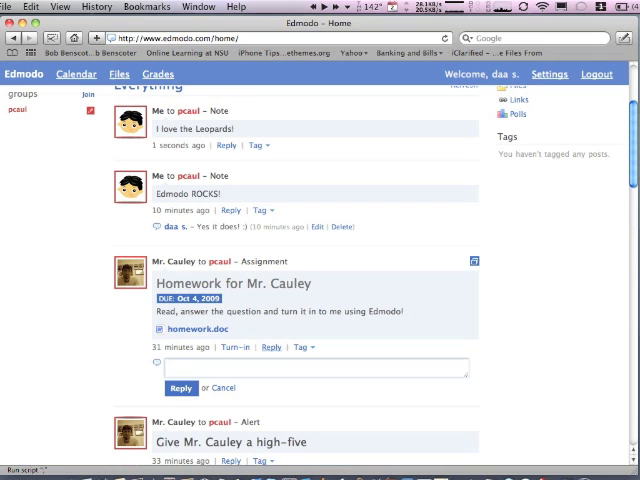
type("I do")
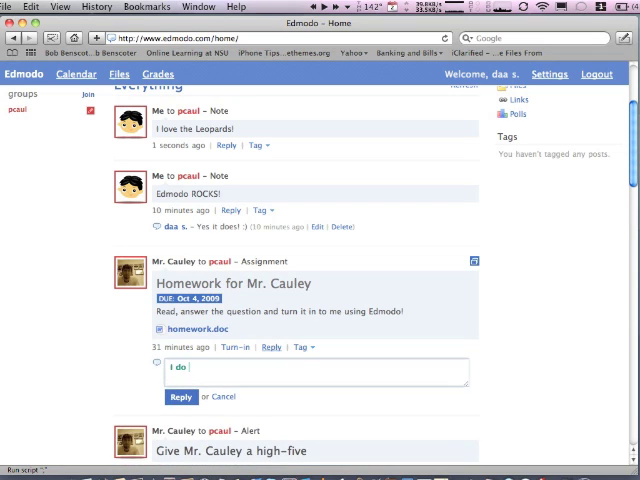
type("not like homework but")
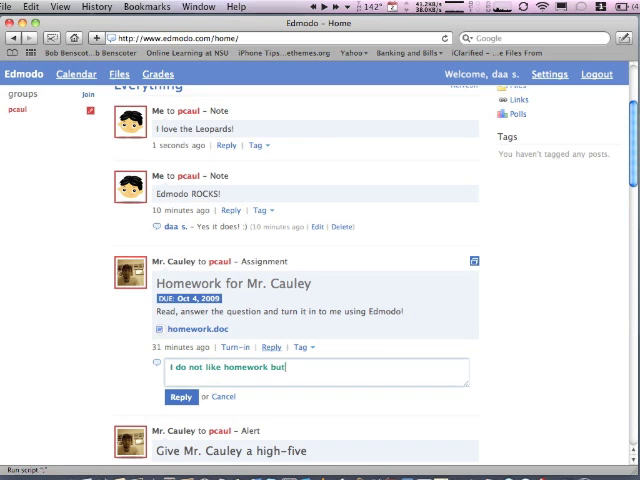
type("I like using")
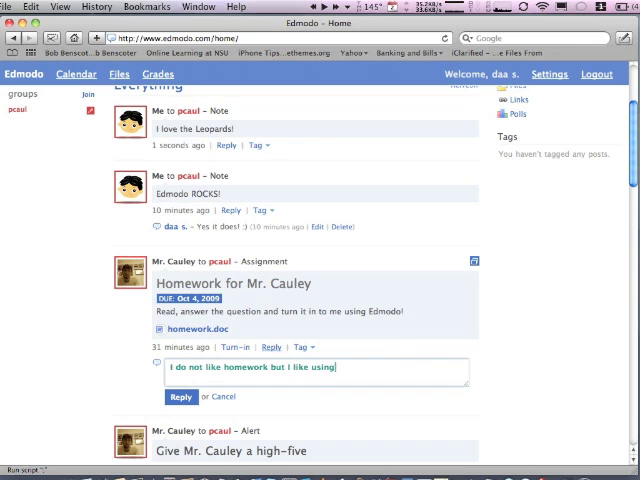
type("Edmodod")
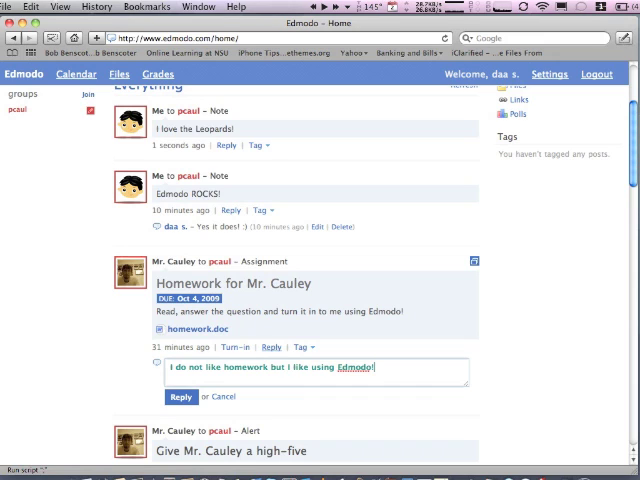
left_click(180, 396)
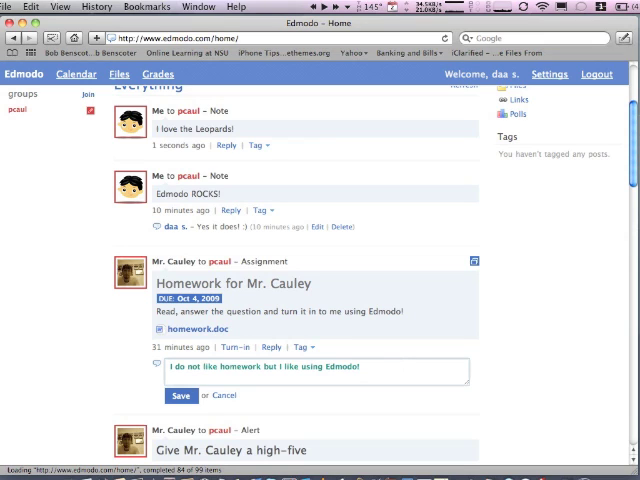
Step: Append "Hi Mr. Cauley" to the homework reply and save it
type("H")
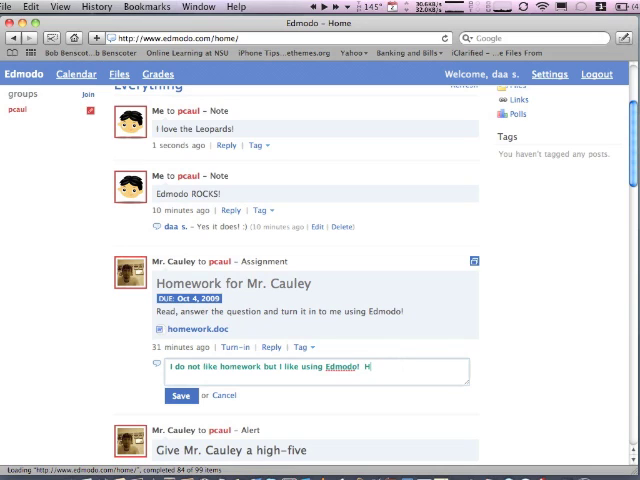
type("Hi Mr.")
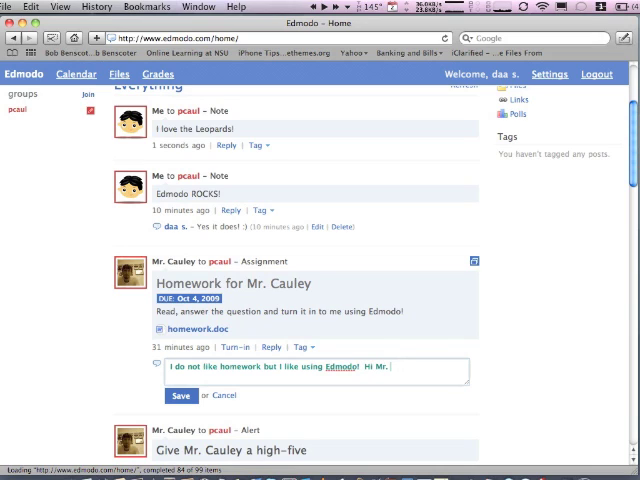
type("Cauley")
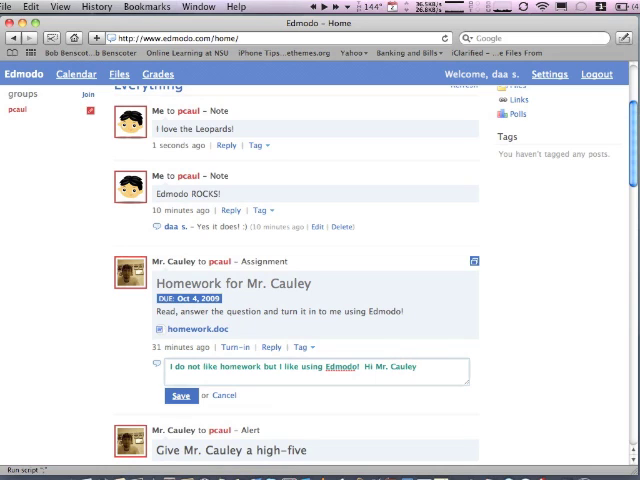
left_click(180, 395)
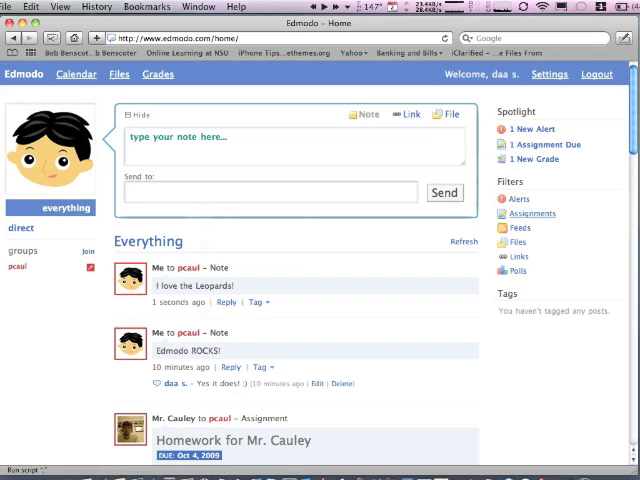
Step: Switch the post composer to the File tab
left_click(533, 213)
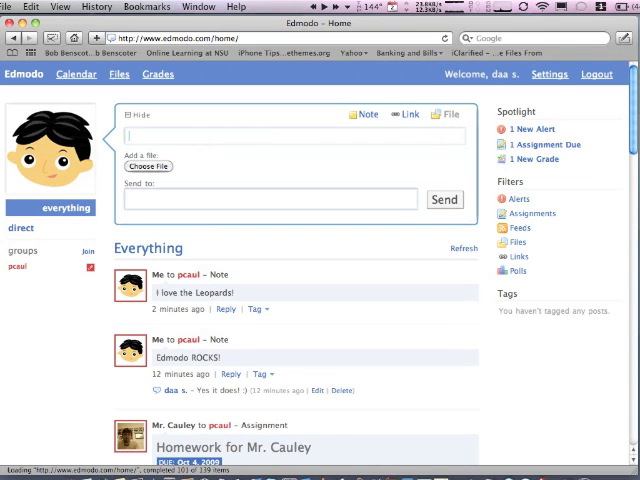
type("Go LEOPARDS")
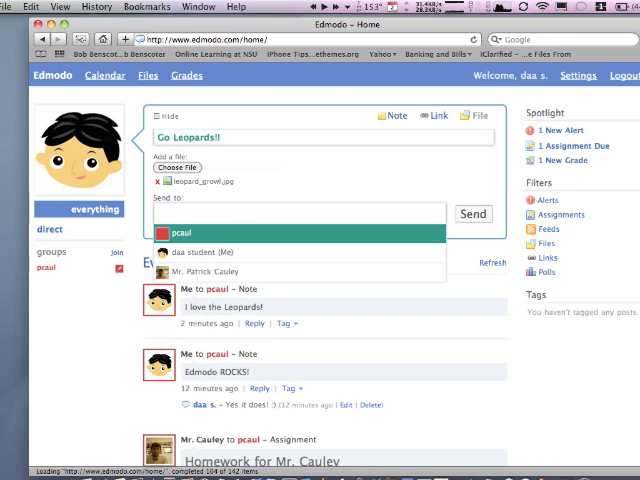
left_click(473, 213)
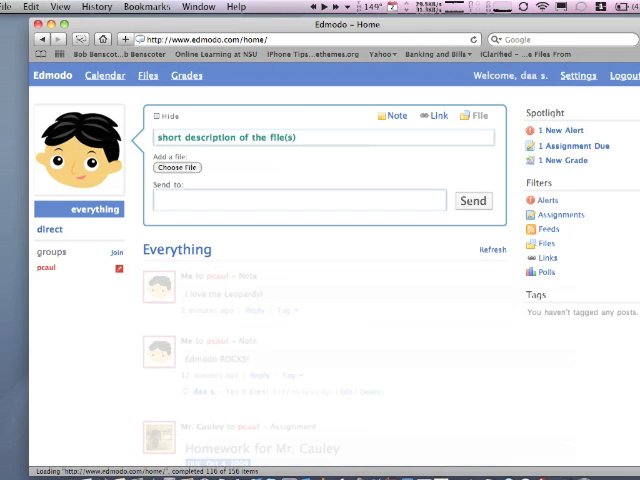
left_click(472, 200)
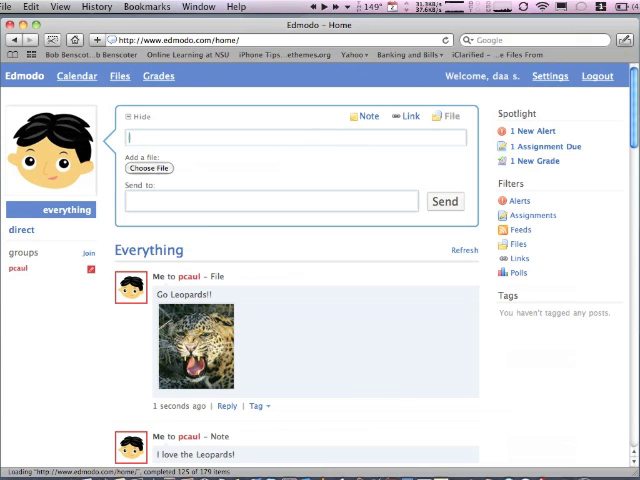
left_click(410, 116)
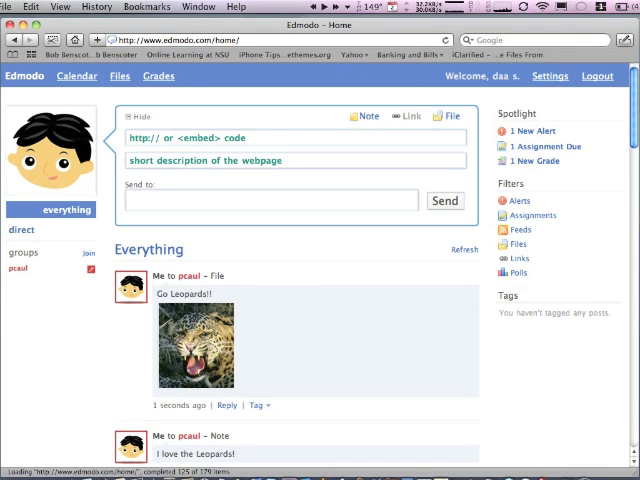
type("w")
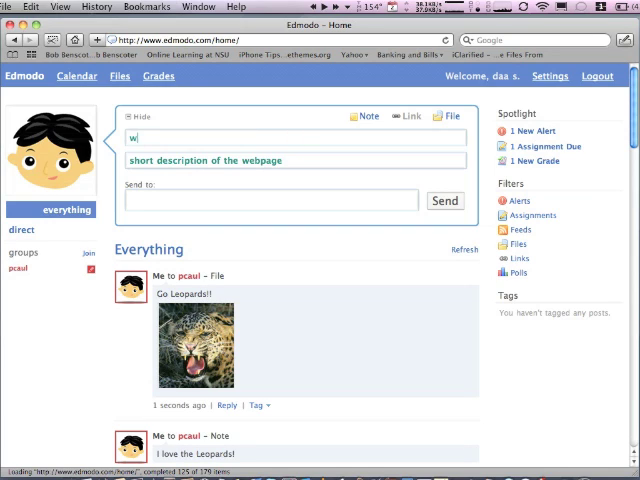
type("ww.ed")
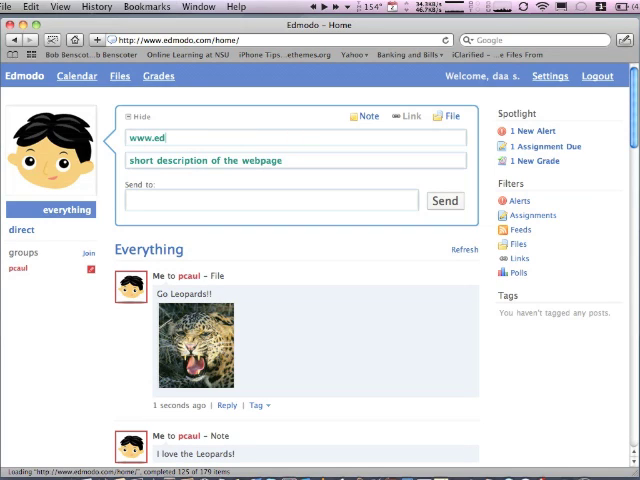
type("modo")
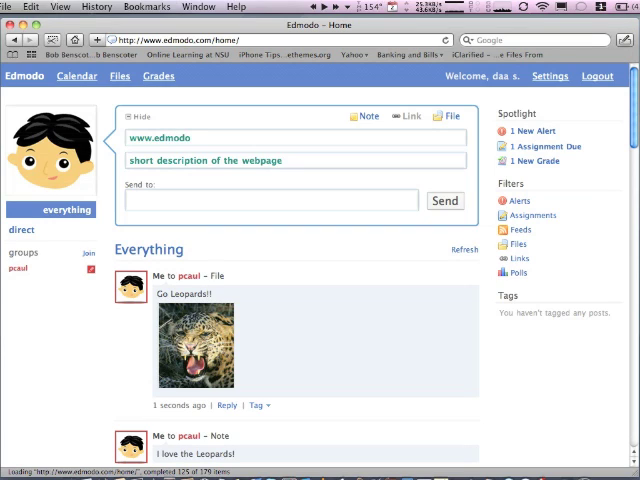
type(".com")
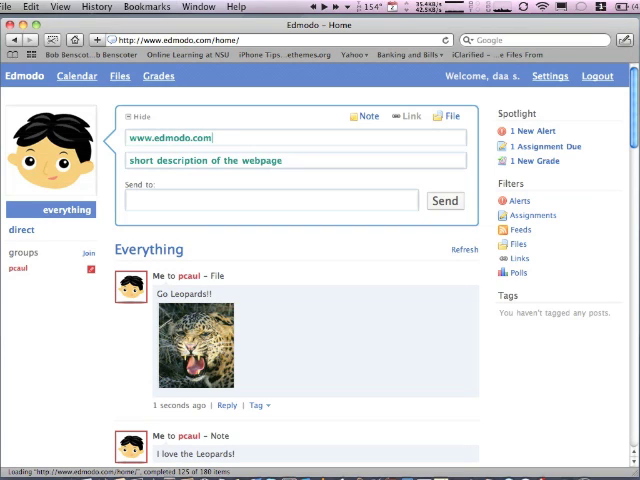
type("h")
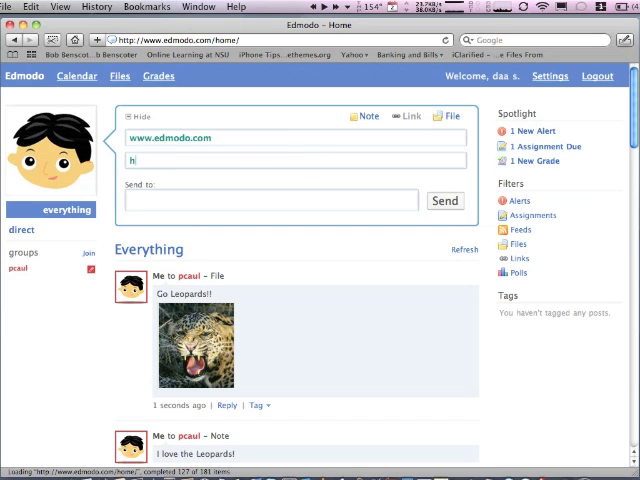
type("This is")
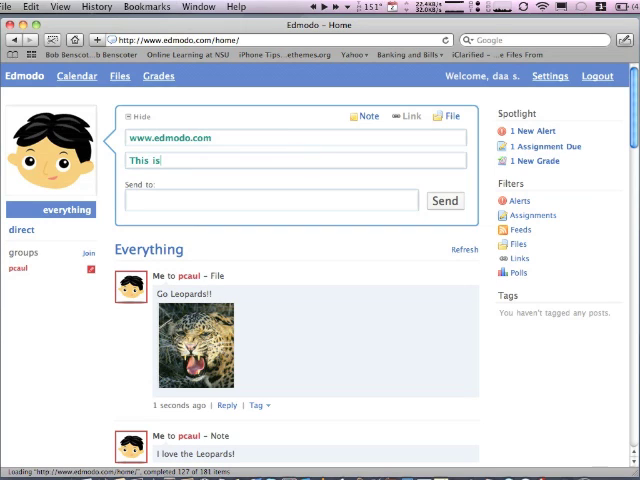
type("the link to")
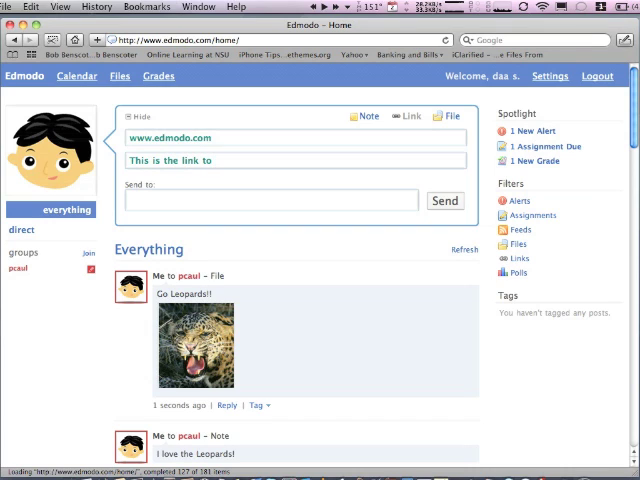
type("Edmodo")
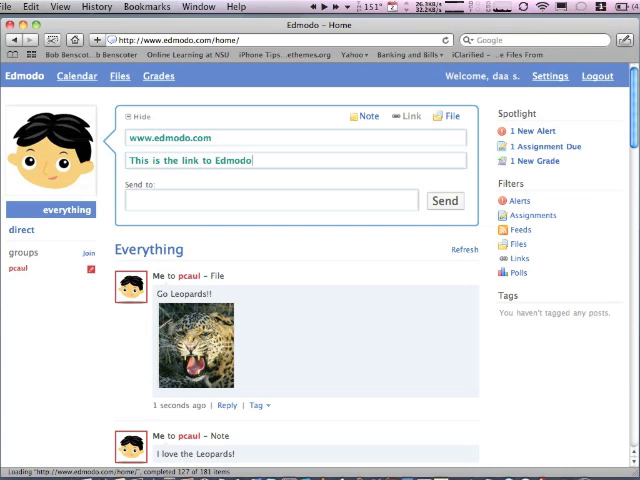